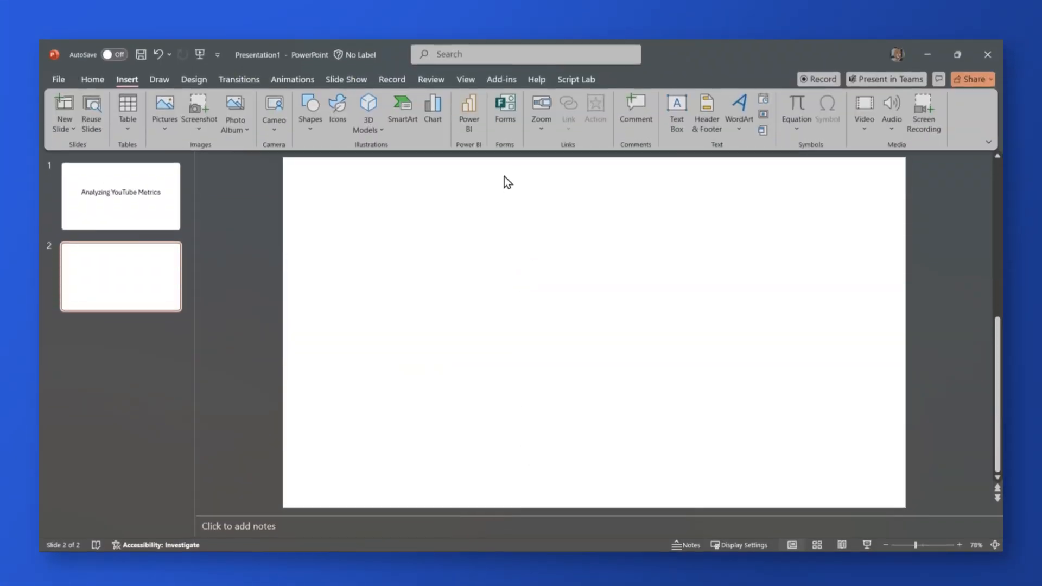
# Review the embed-from-link and note controls on the existing Power BI visual.
pyautogui.click(469, 109)
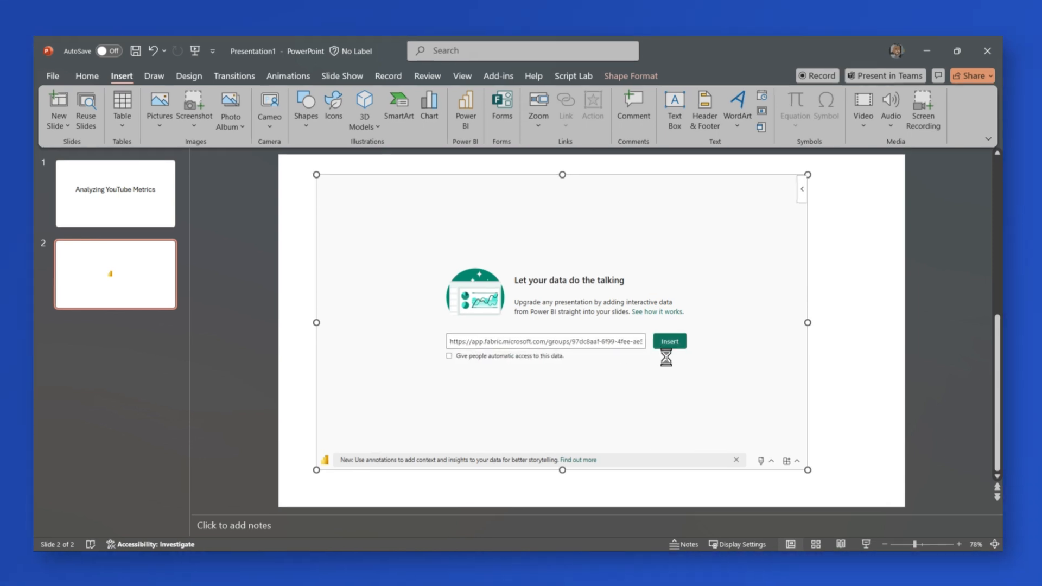
pyautogui.click(669, 341)
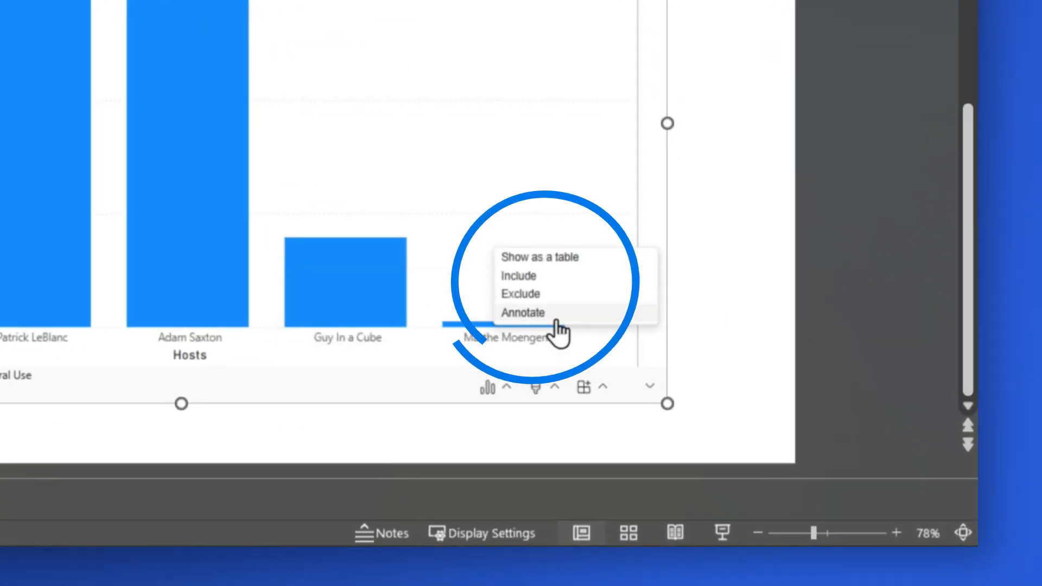
pyautogui.click(522, 313)
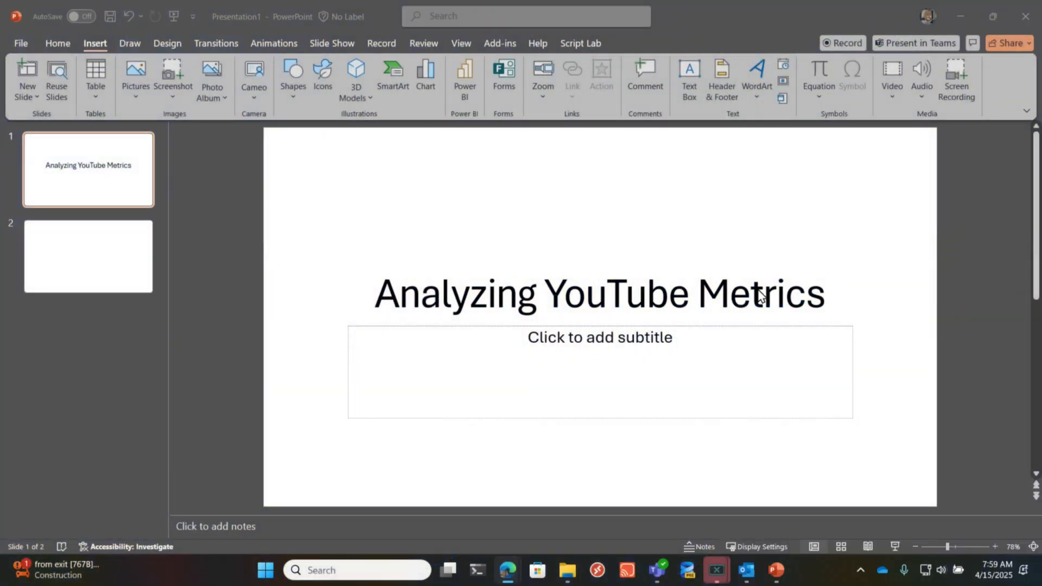
pyautogui.moveTo(641, 302)
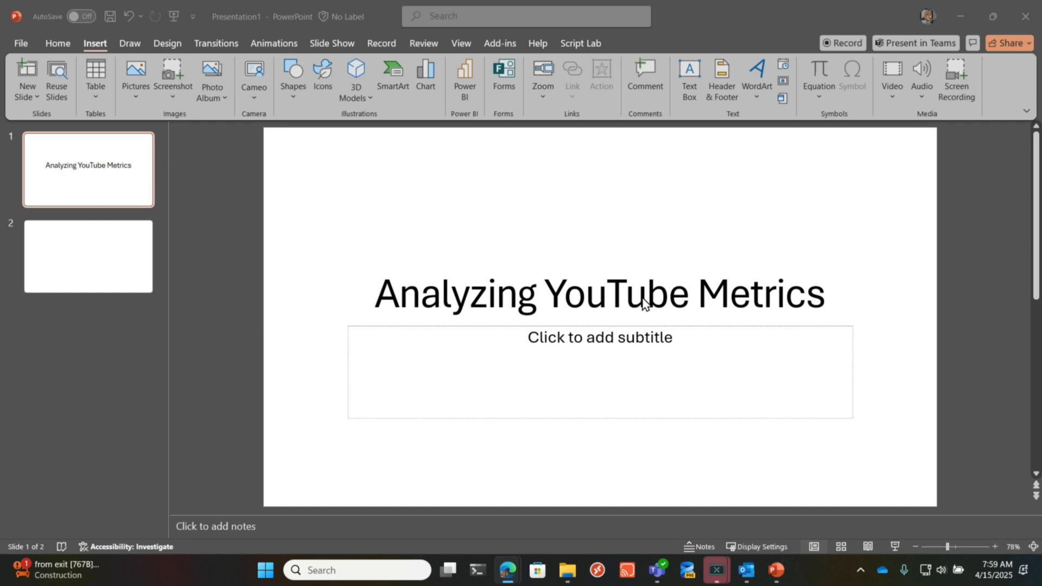
pyautogui.moveTo(93, 258)
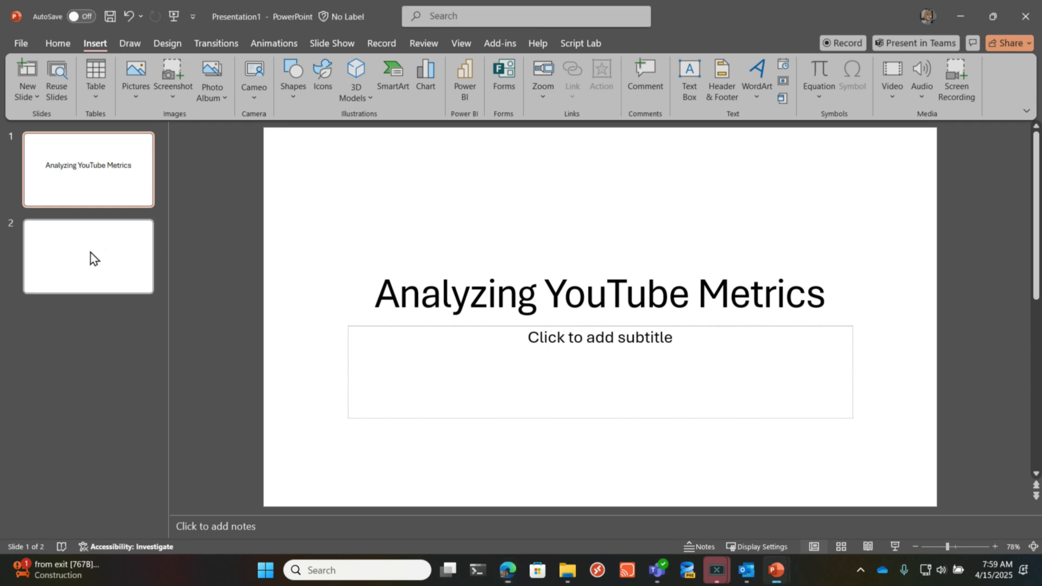
# Add an empty Power BI report frame to blank slide 2 via Insert > Power BI.
pyautogui.click(88, 256)
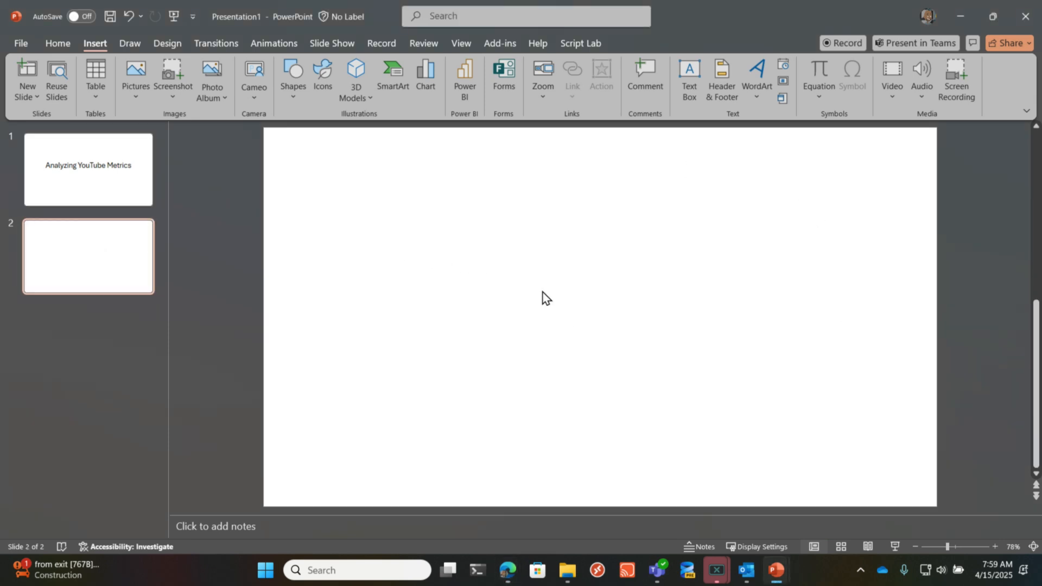
pyautogui.moveTo(583, 404)
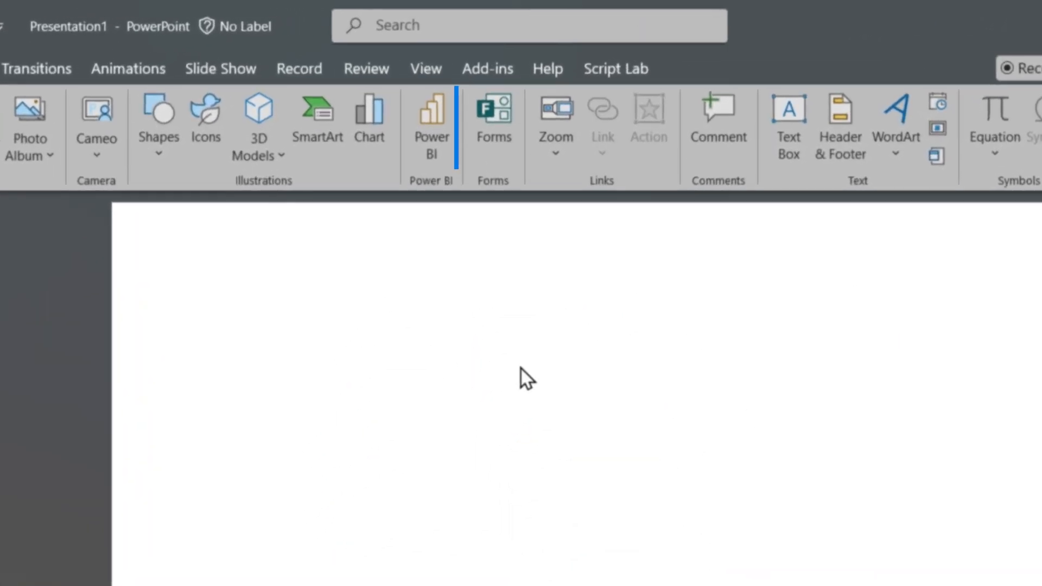
pyautogui.moveTo(431, 126)
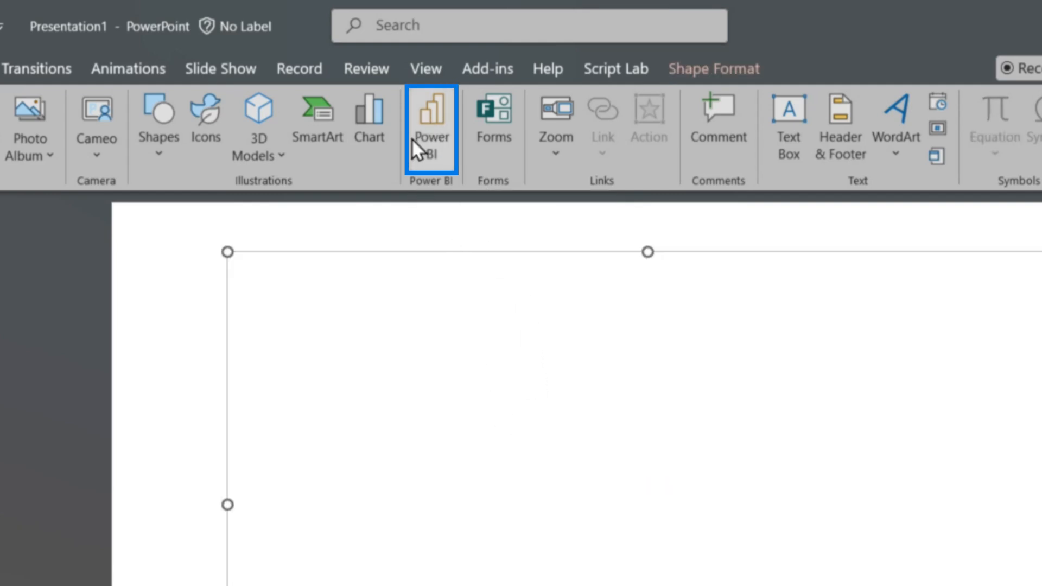
pyautogui.moveTo(442, 162)
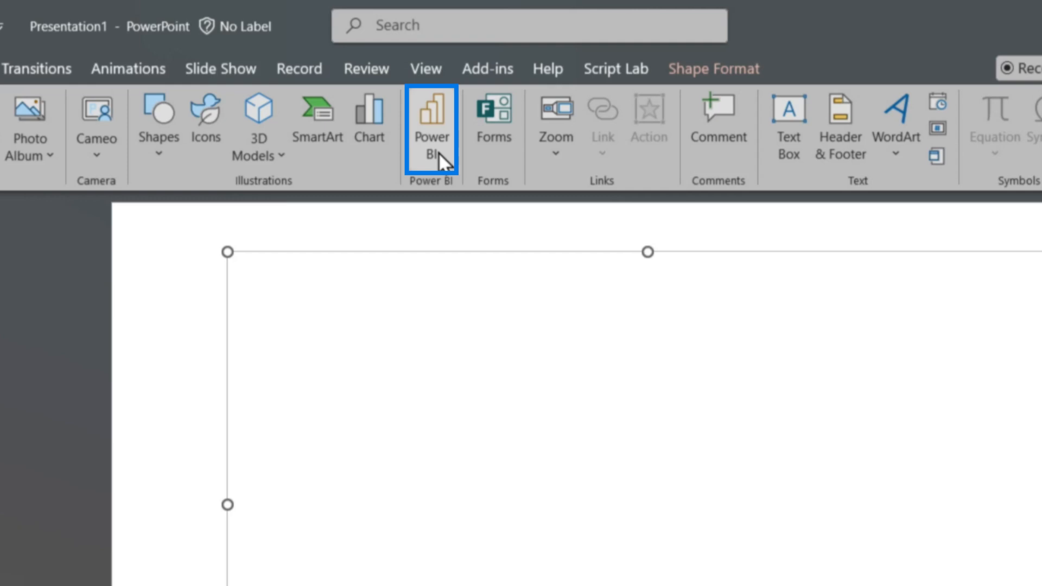
pyautogui.click(431, 126)
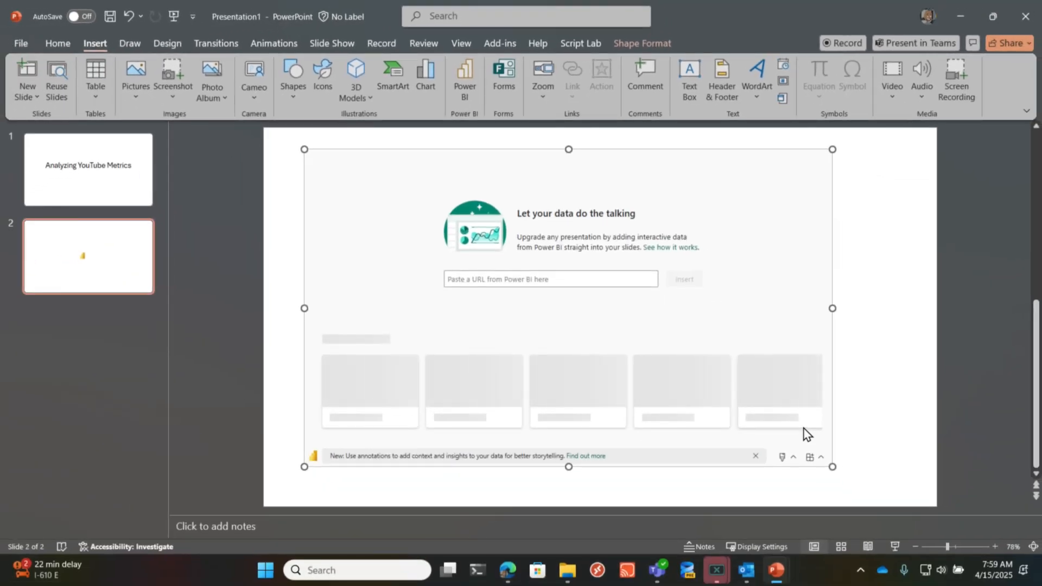
pyautogui.moveTo(670, 506)
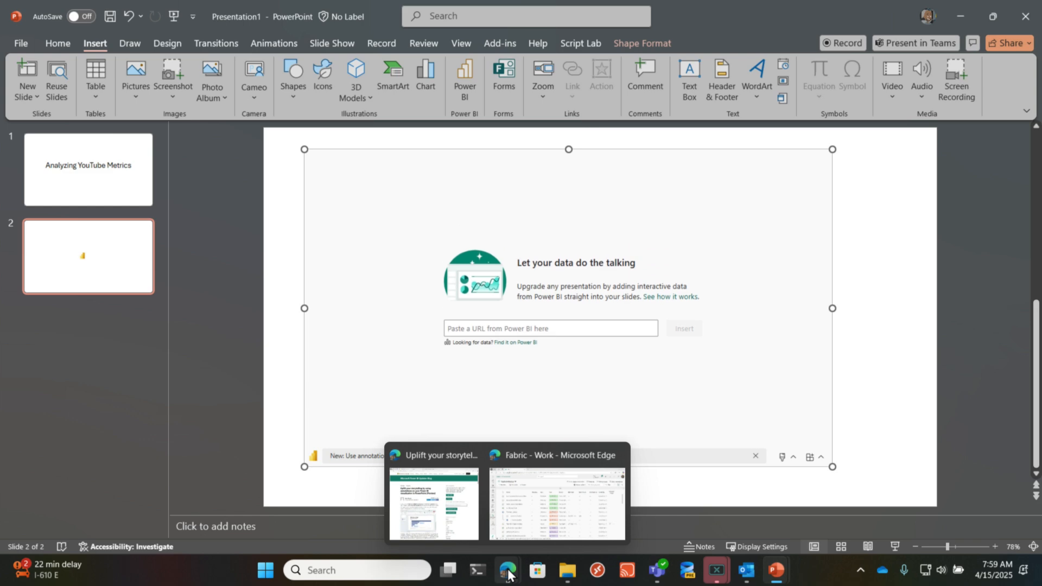
# Copy a 'Link to this visual' for the video_count by Hosts chart from its Share options.
pyautogui.click(556, 502)
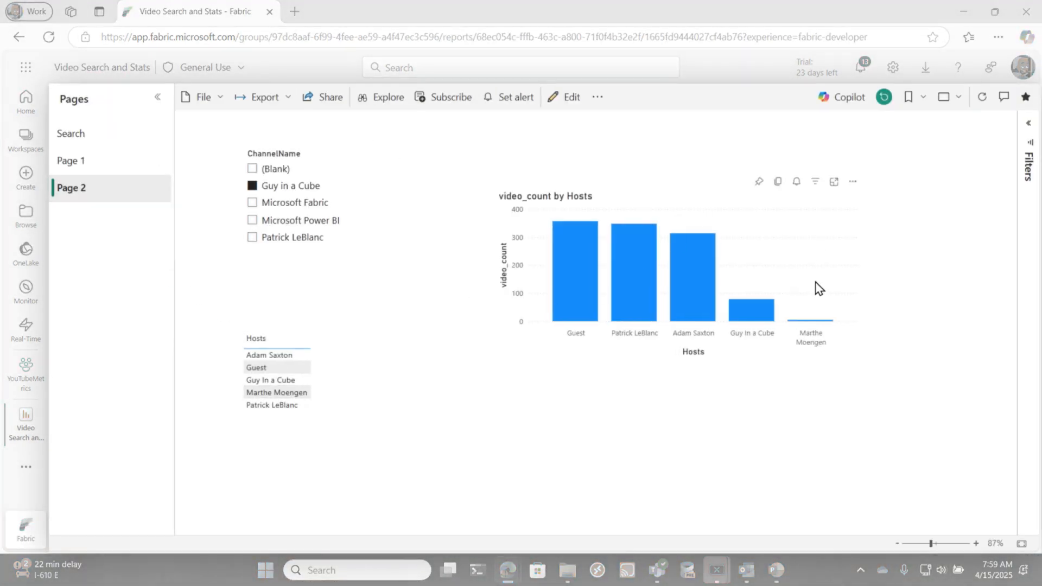
pyautogui.moveTo(334, 341)
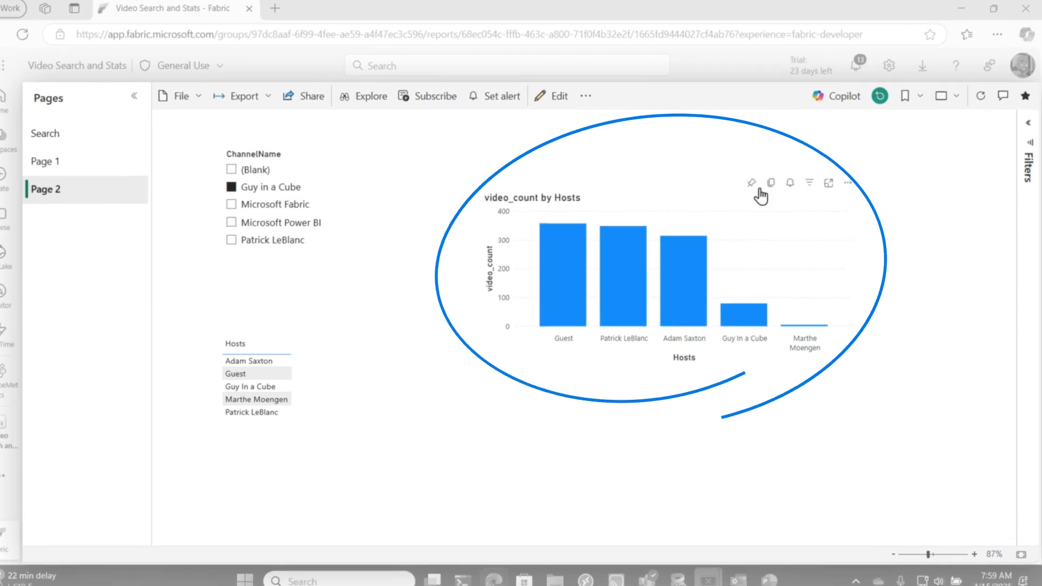
pyautogui.click(847, 183)
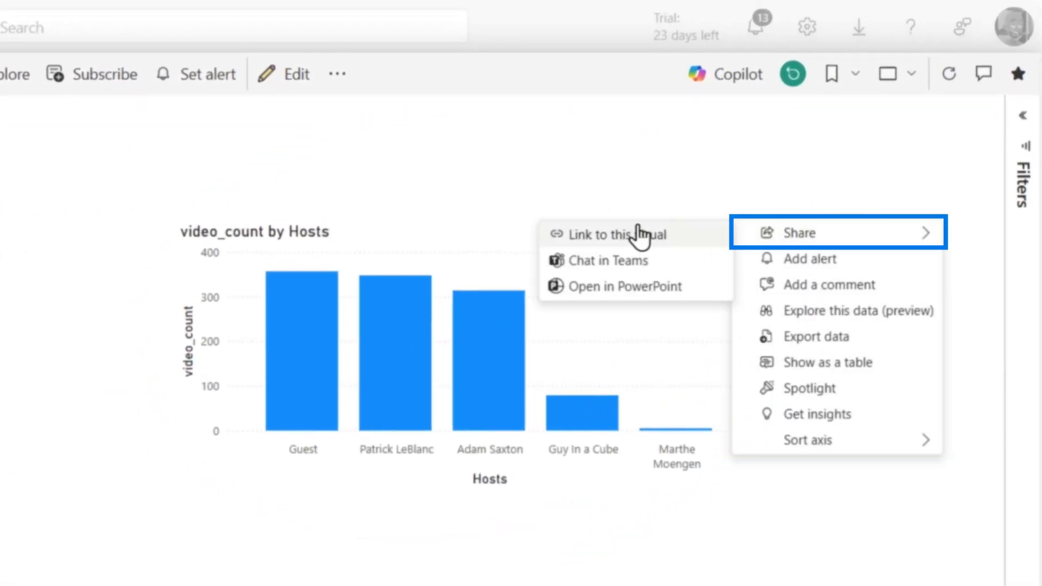
pyautogui.moveTo(625, 286)
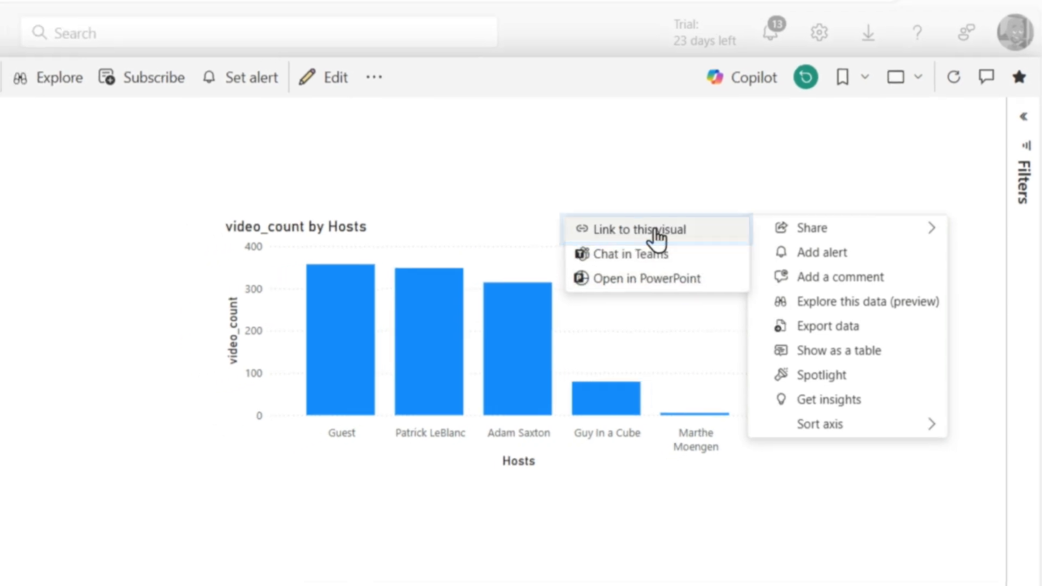
pyautogui.click(638, 229)
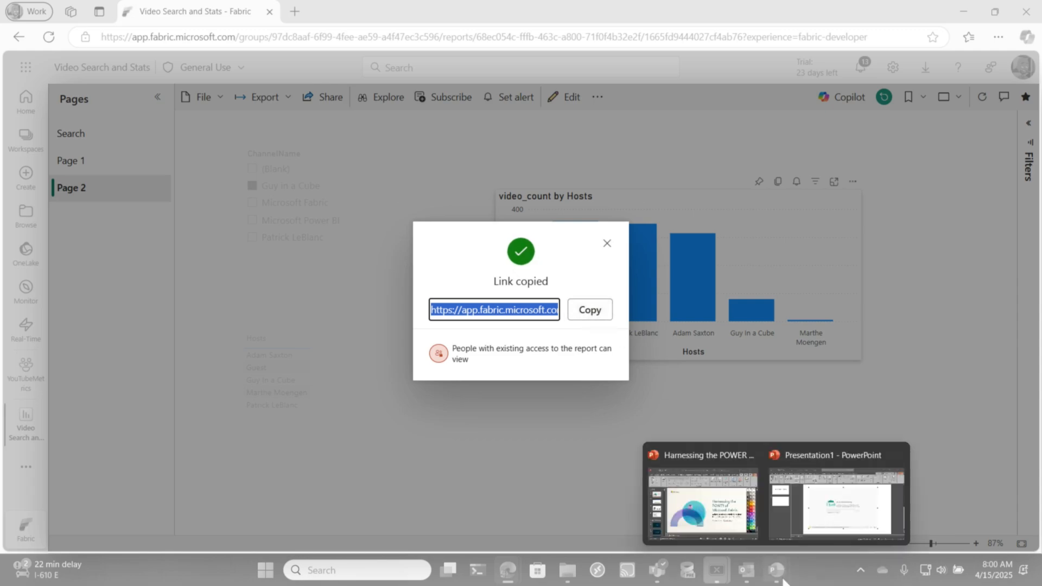
pyautogui.click(834, 495)
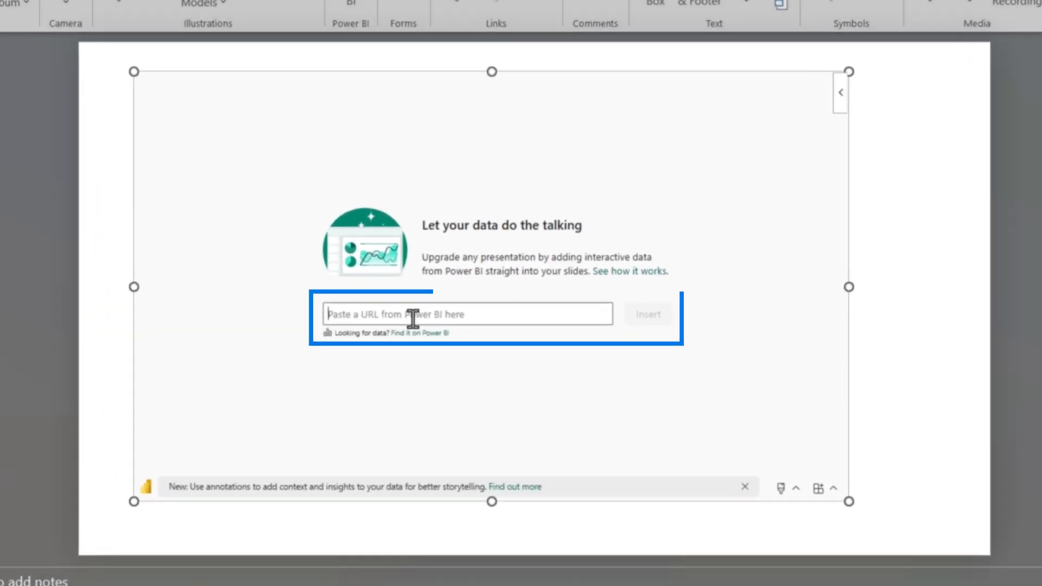
pyautogui.write('https://app.fabric.microsoft.com/groups/97dc8aaf-6f99-4fee-ae5')
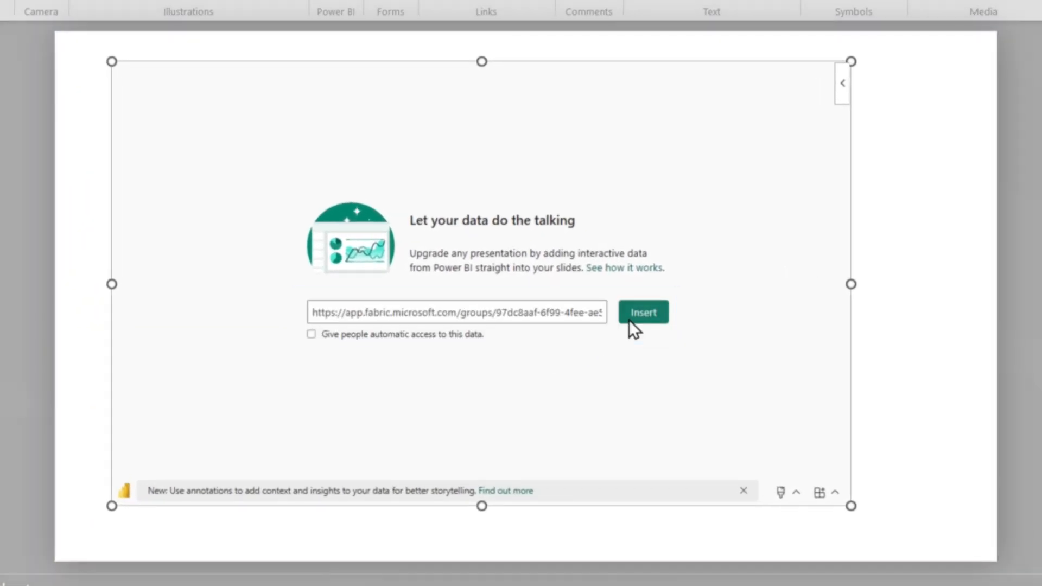
pyautogui.click(641, 311)
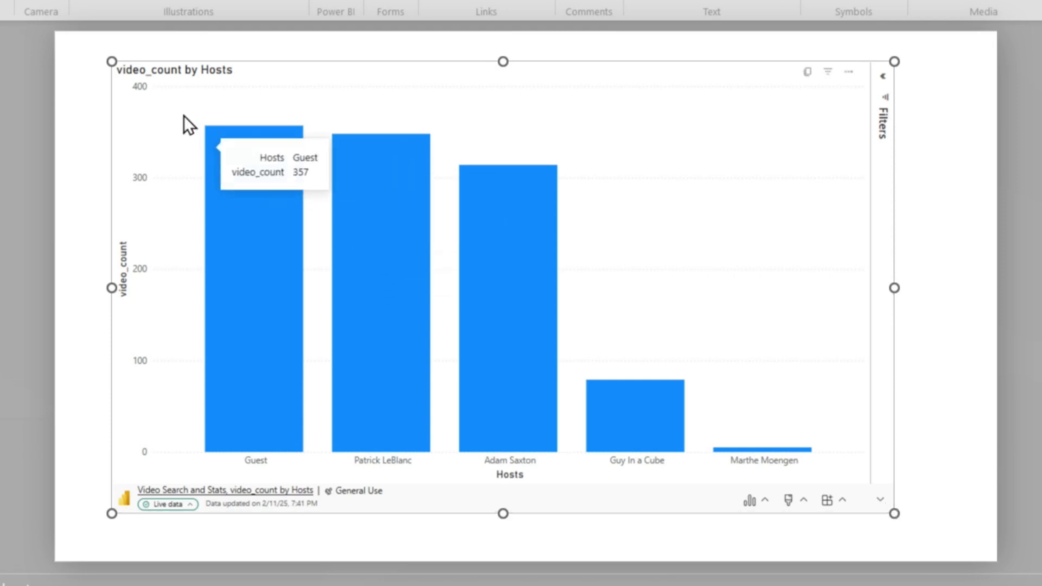
pyautogui.moveTo(634, 501)
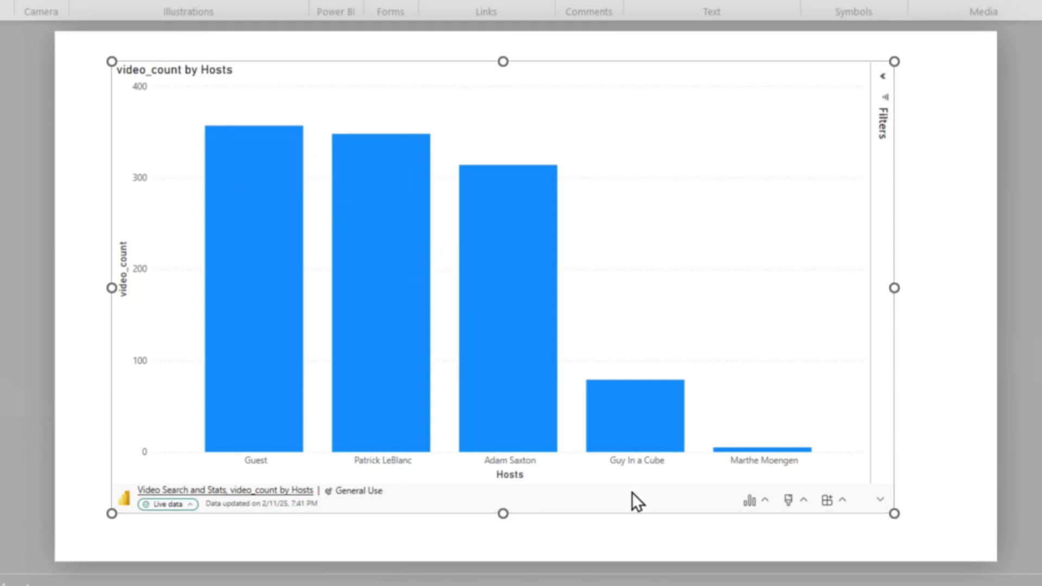
pyautogui.click(254, 286)
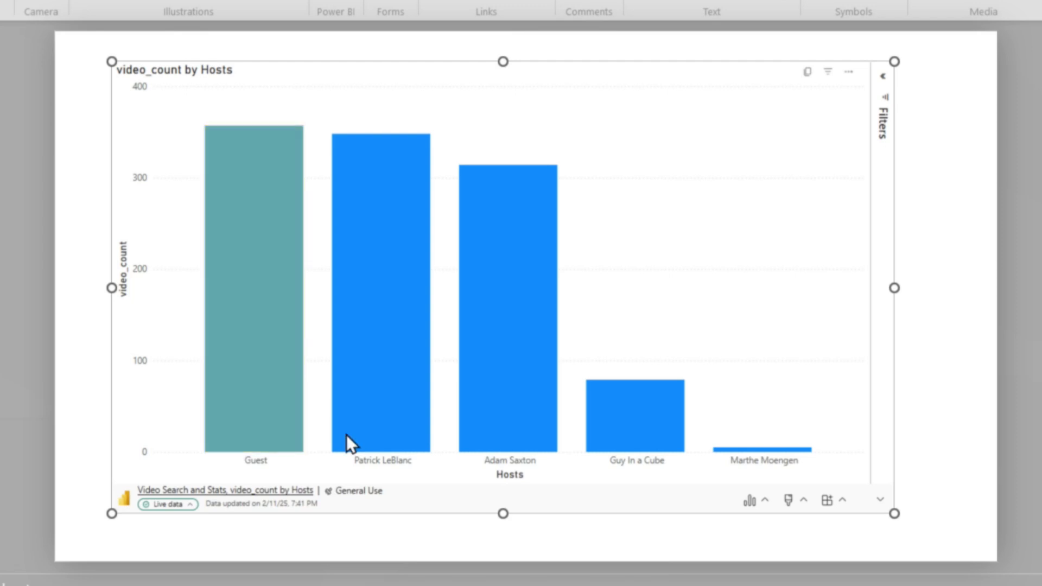
pyautogui.click(508, 300)
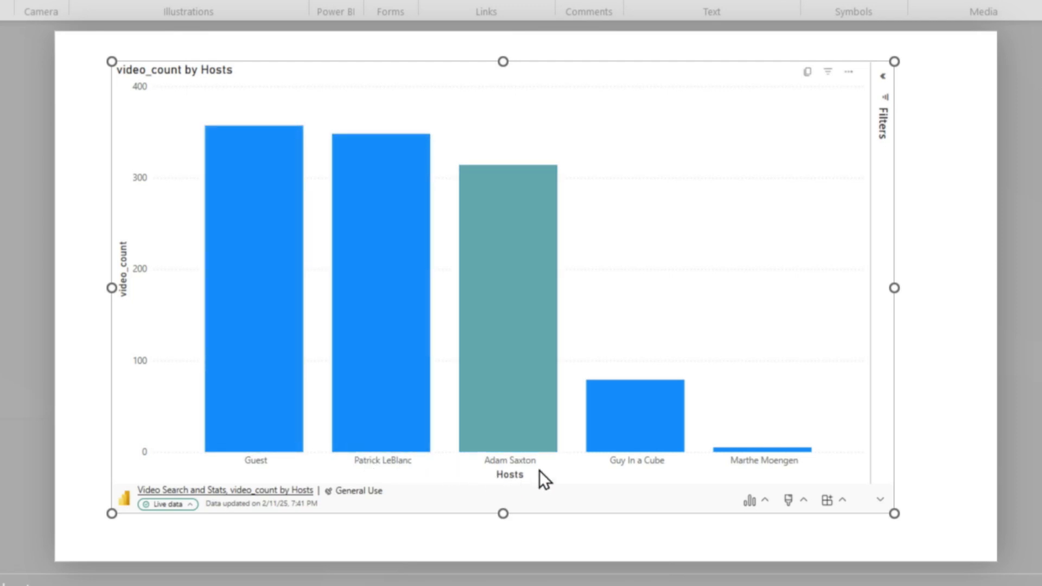
pyautogui.click(634, 413)
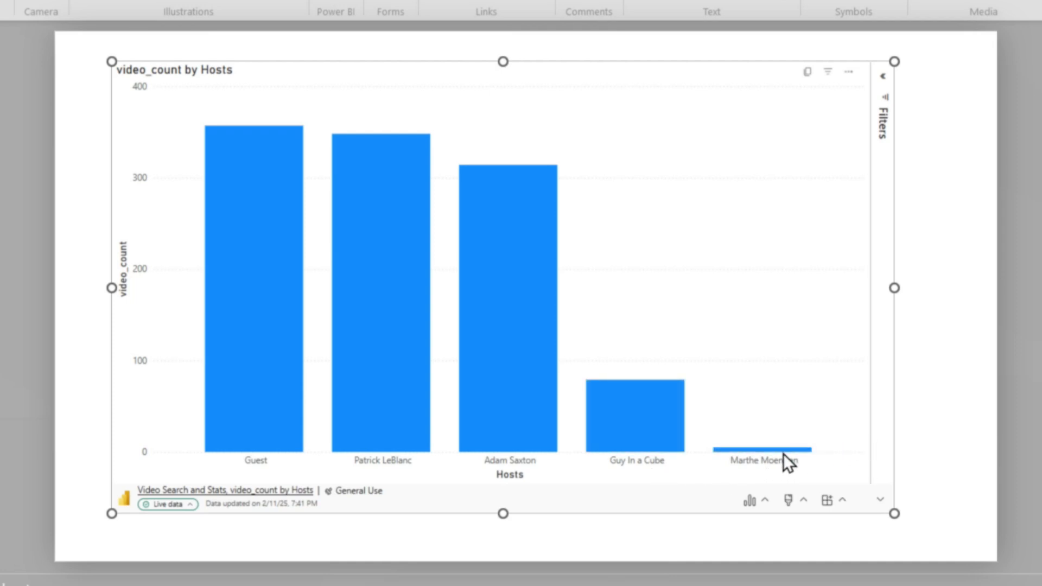
pyautogui.moveTo(764, 448)
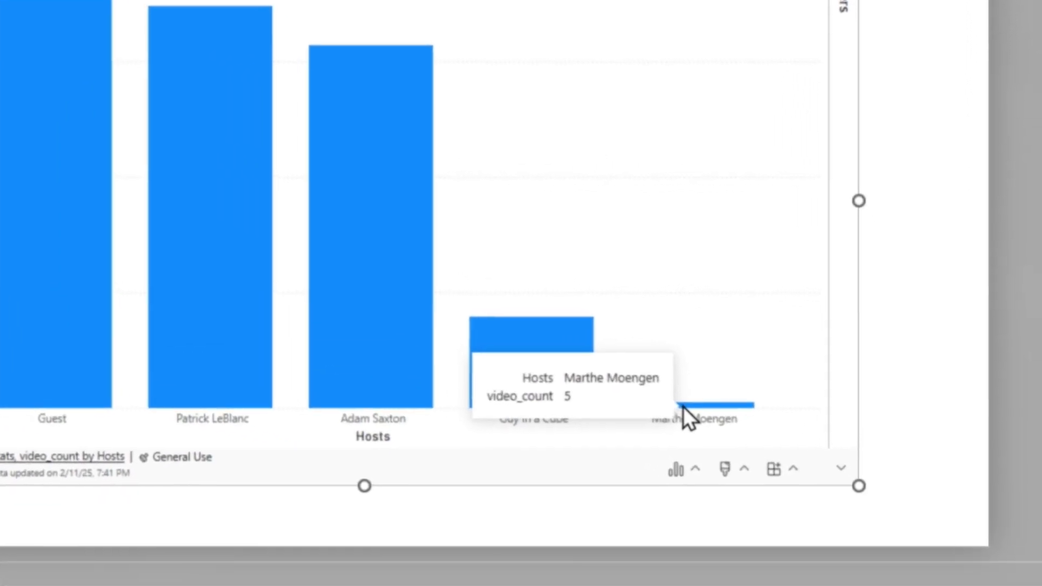
pyautogui.moveTo(751, 412)
pyautogui.write('Marthe Moengen')
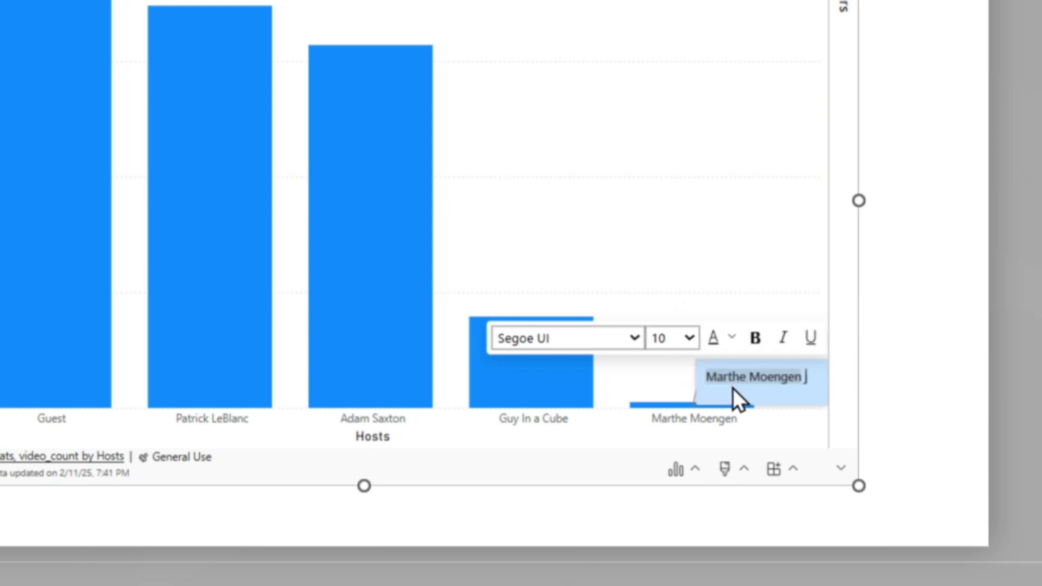
pyautogui.write('just joined that is why are vid')
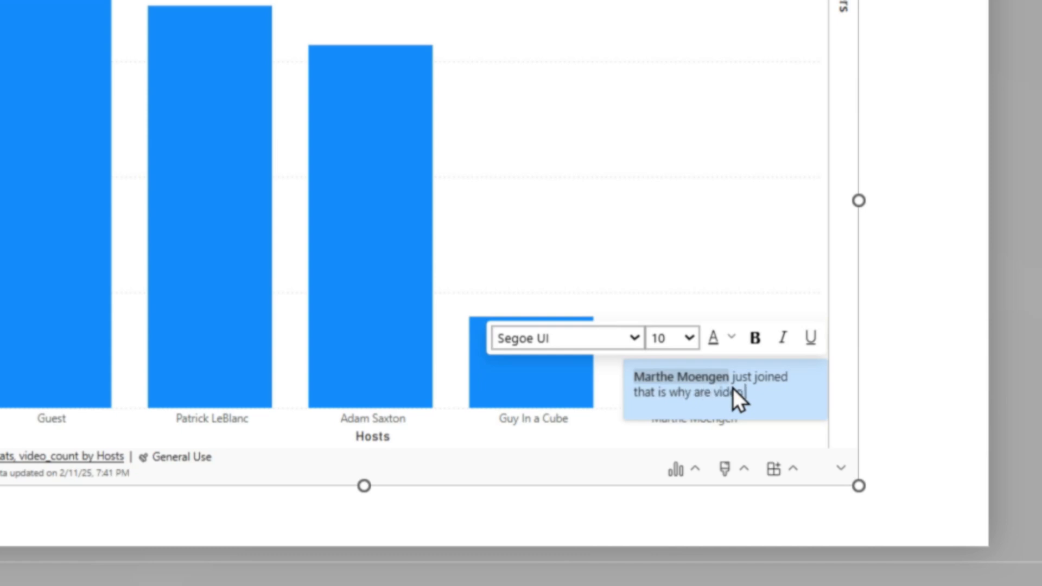
pyautogui.write('count (/')
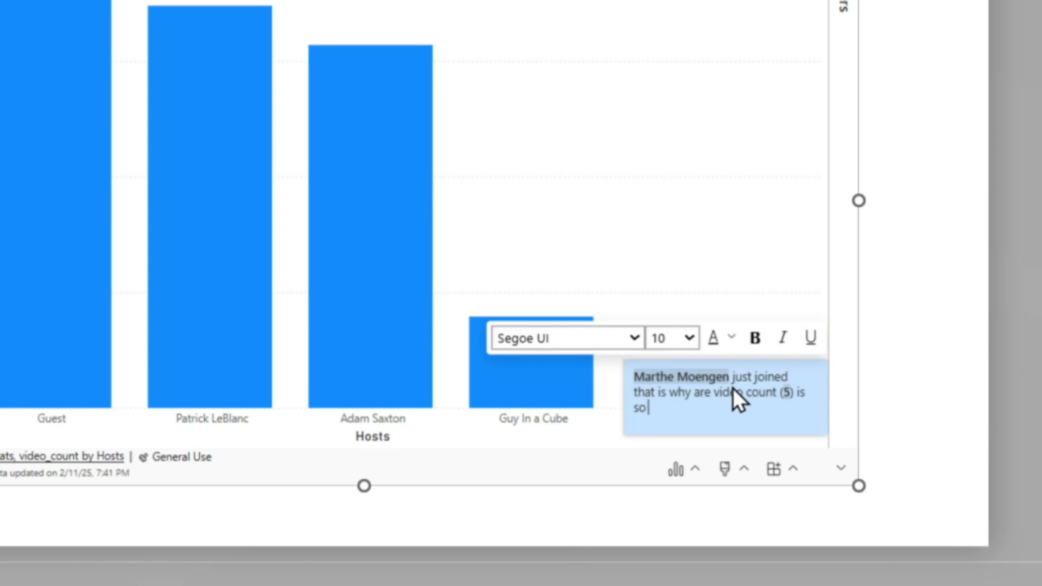
pyautogui.write('low, but she is')
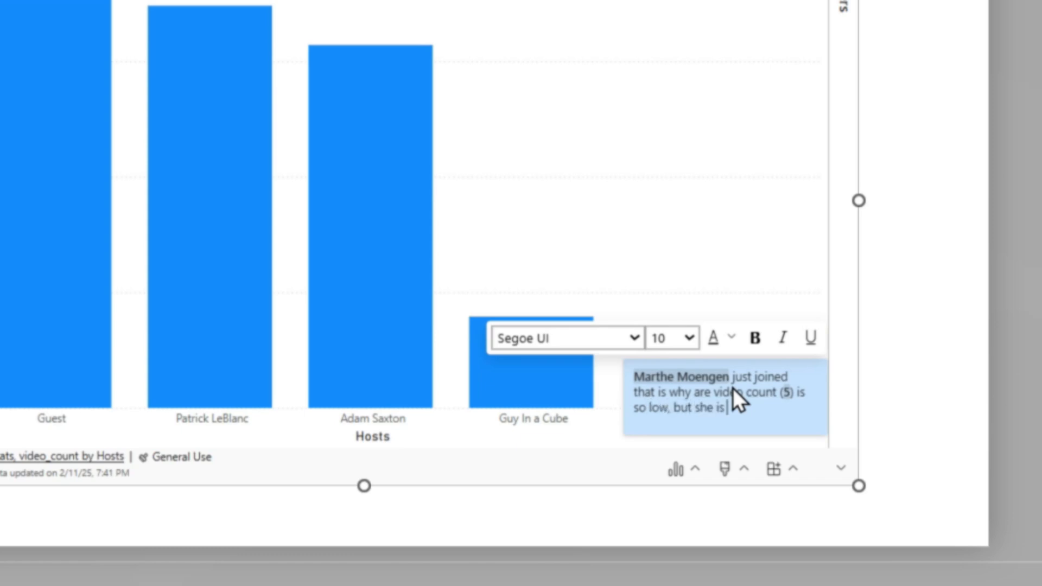
pyautogui.write('on the rise!!!')
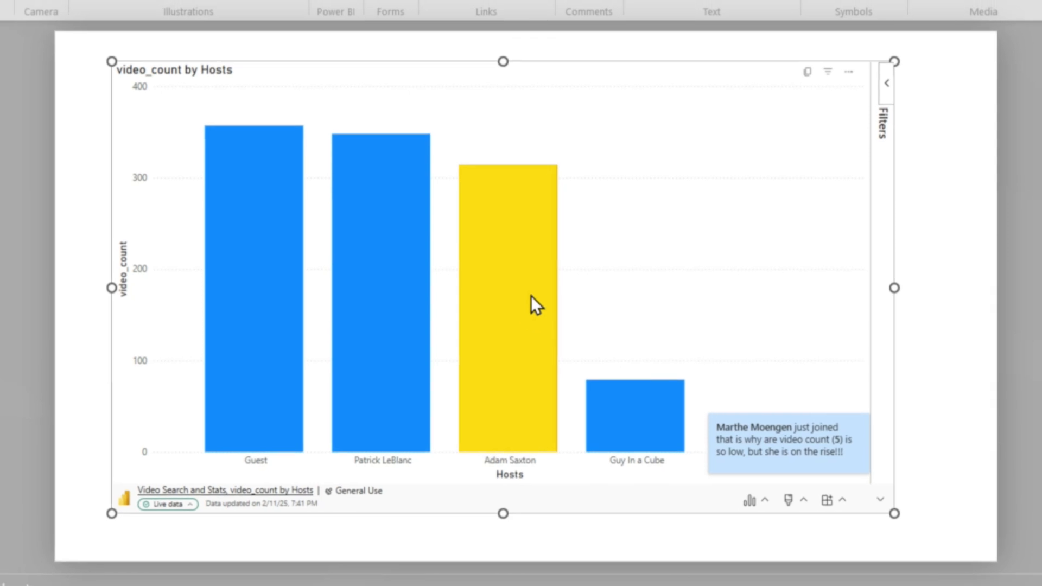
pyautogui.moveTo(372, 193)
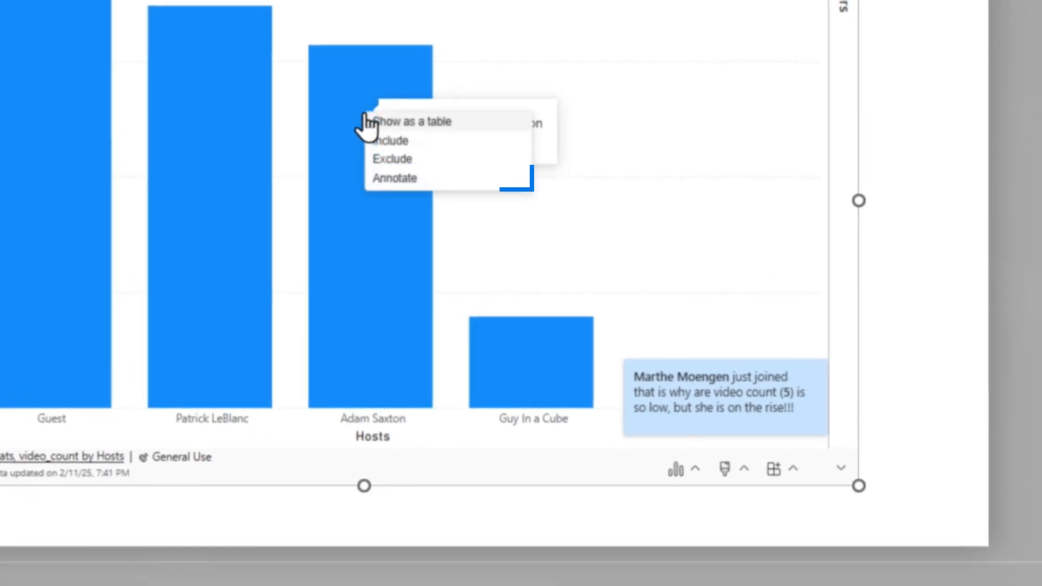
# Note on Adam Saxton's bar that his video count (314) is lower because he hosts a lot of guests.
pyautogui.click(393, 176)
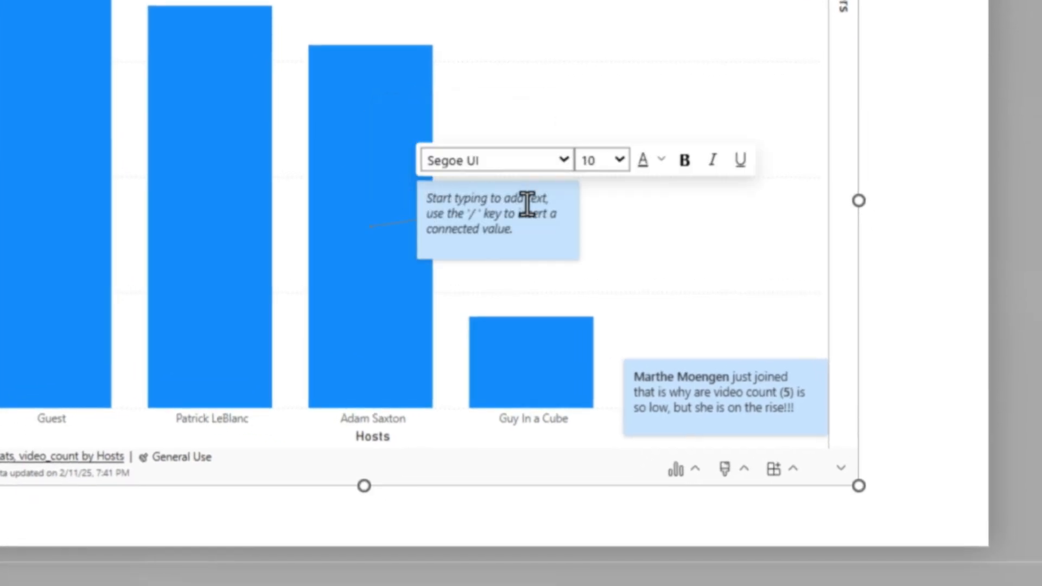
pyautogui.write('Adam Saxton video count(314')
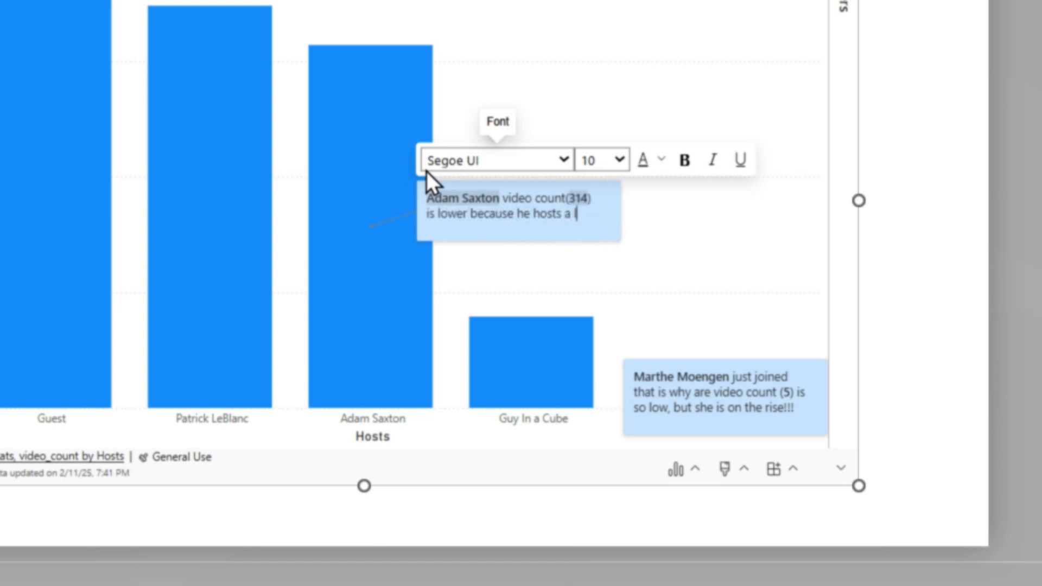
pyautogui.write('lot of guests.')
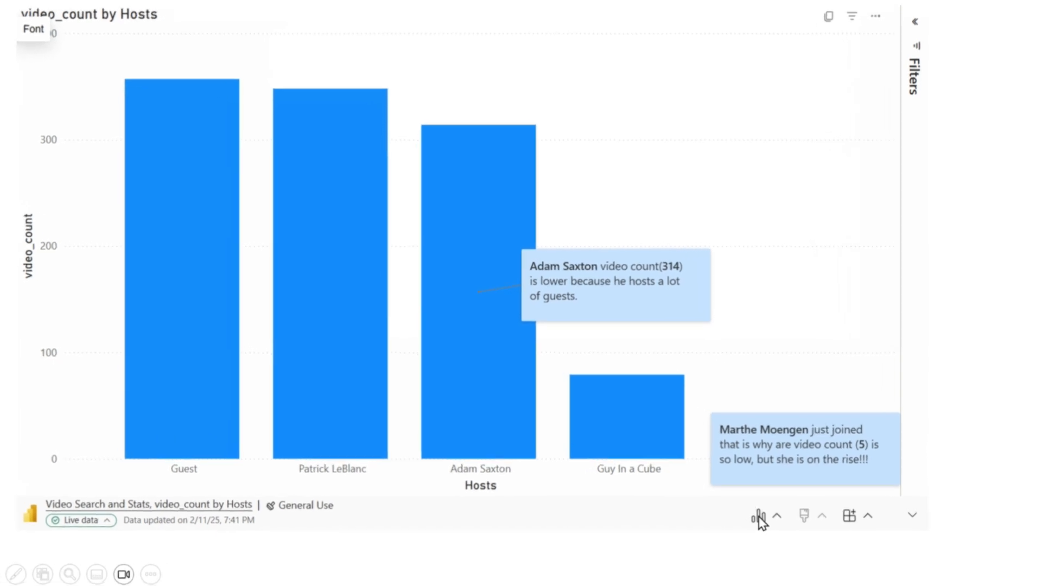
# Hide the chart's annotations from the visual's Data options menu.
pyautogui.click(760, 516)
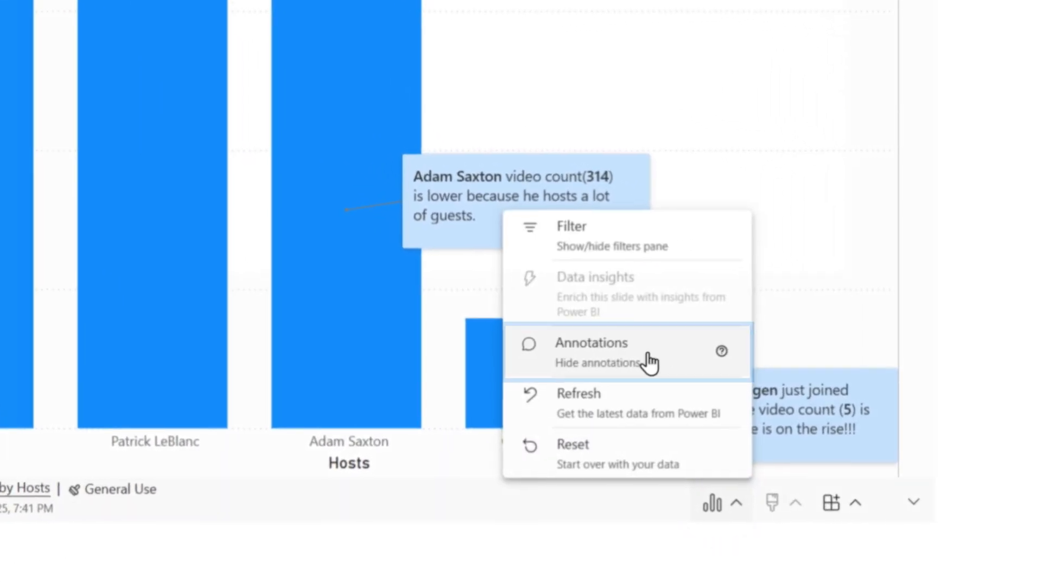
pyautogui.click(590, 351)
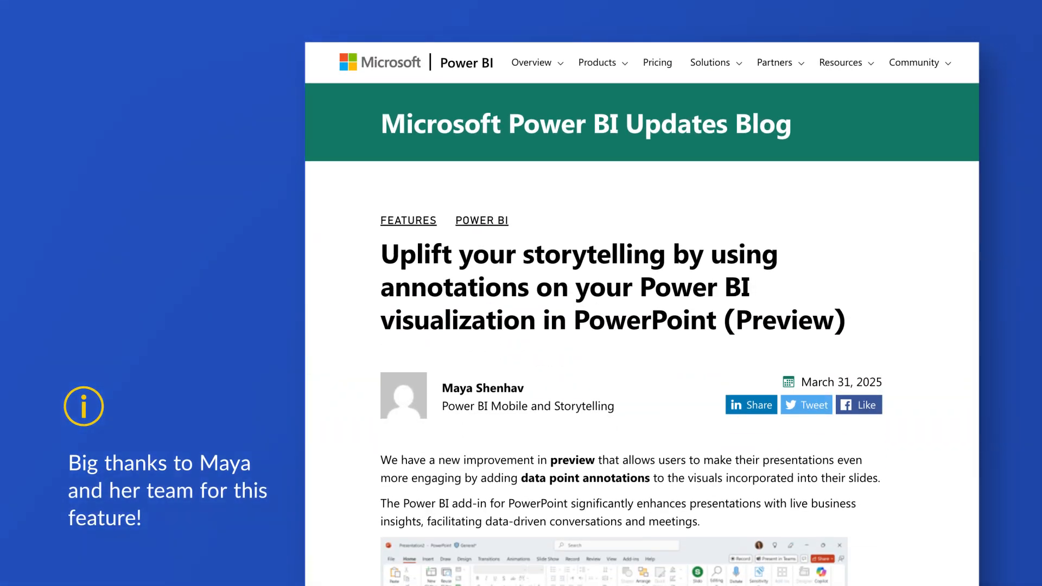
# Scroll the blog post down to its Notes on annotation limits in custom visuals.
pyautogui.scroll(-3)
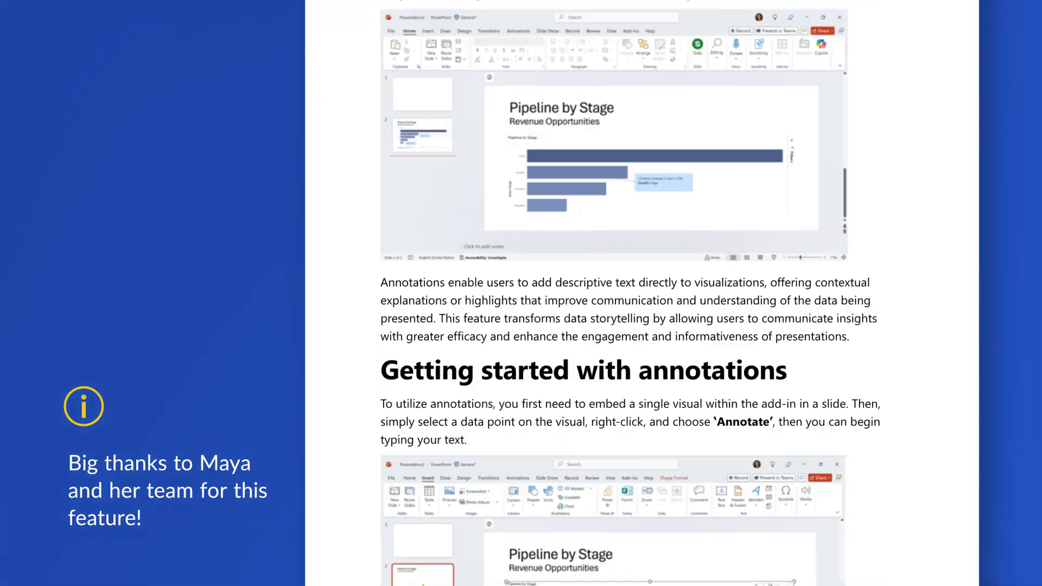
pyautogui.scroll(-3)
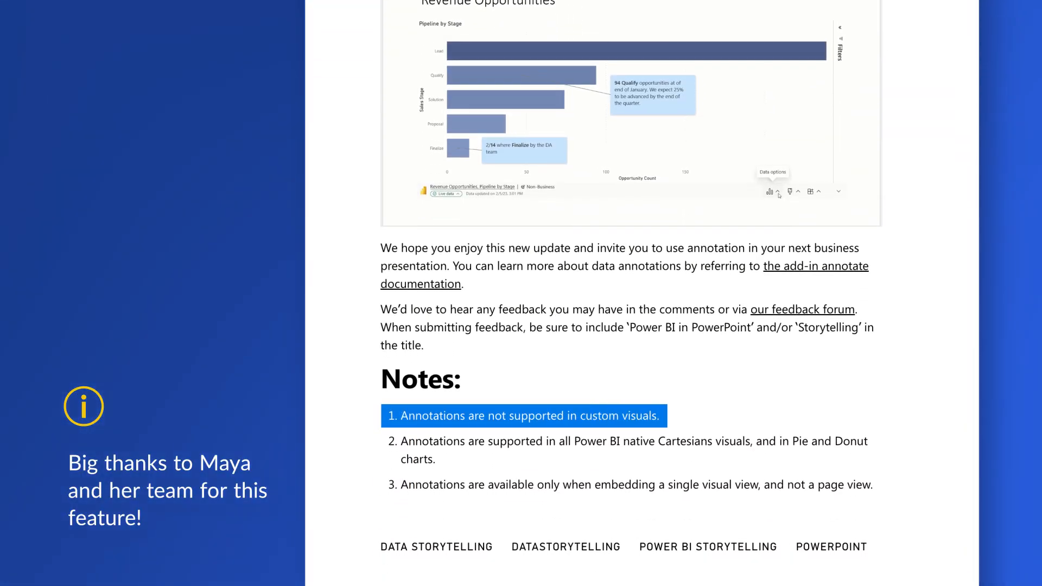